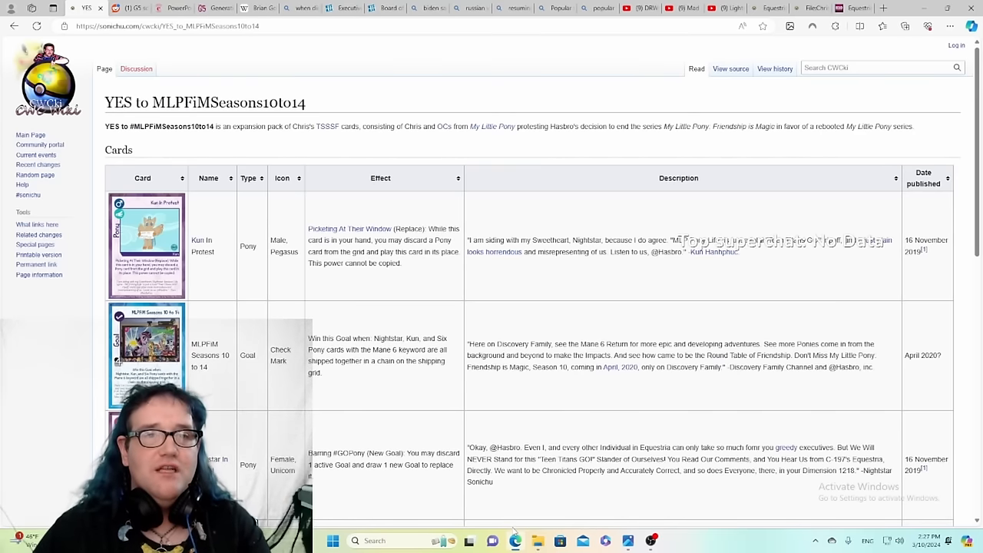
{"action": "mouse_move", "coordinate": [259, 330]}
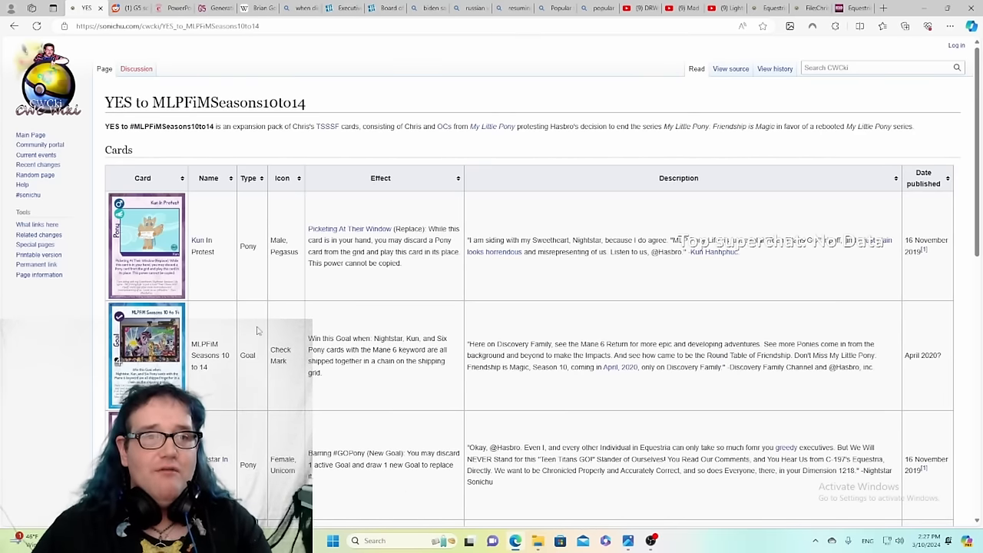
{"action": "mouse_move", "coordinate": [364, 278]}
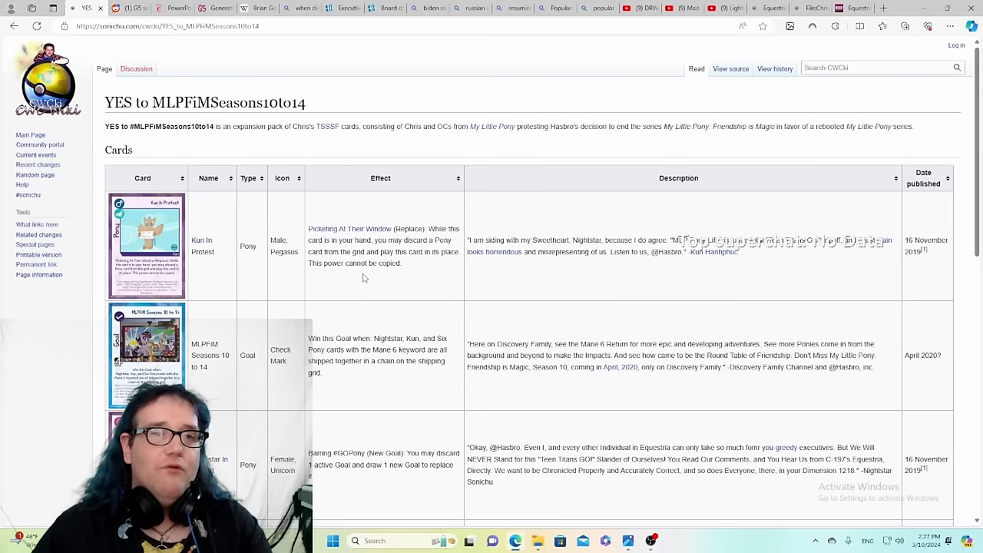
{"action": "mouse_move", "coordinate": [248, 123]}
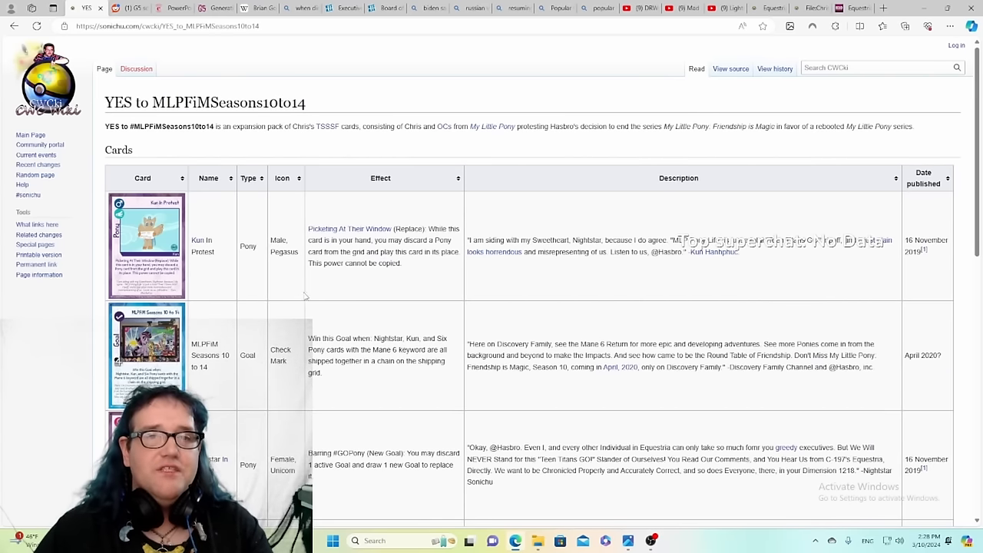
Step: Scroll down through the open page, then back up a little
{"action": "scroll", "scroll_direction": "down", "scroll_amount": 3}
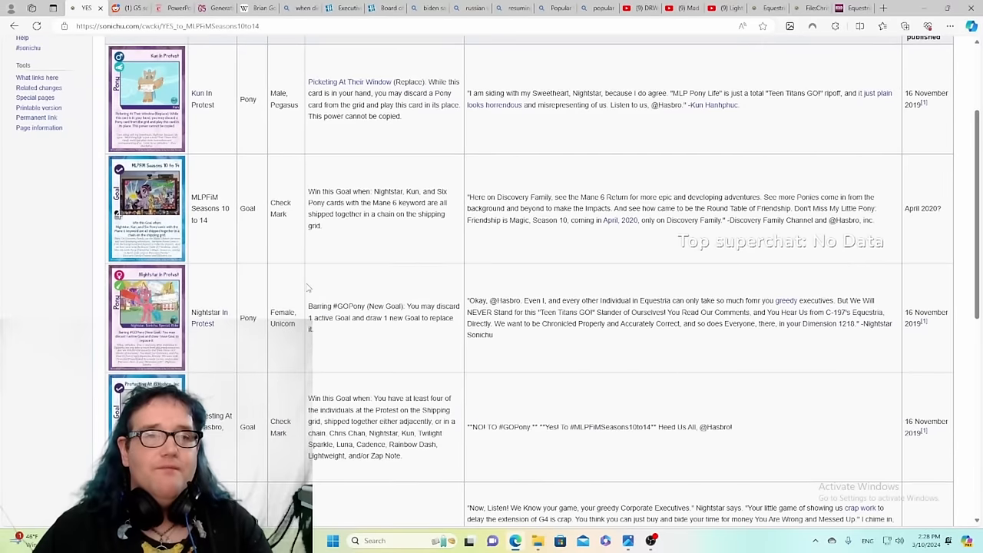
{"action": "scroll", "scroll_direction": "down", "scroll_amount": 3}
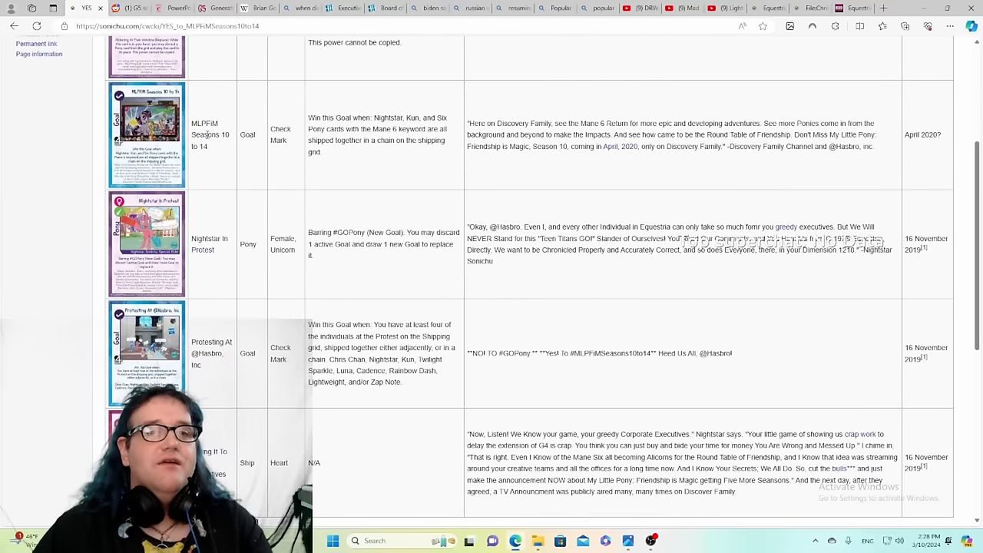
{"action": "mouse_move", "coordinate": [225, 147]}
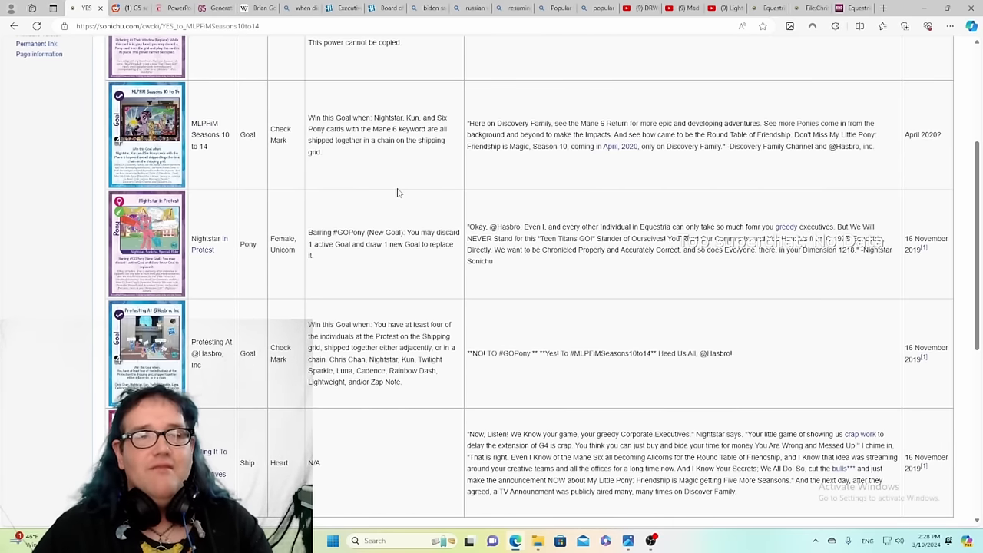
{"action": "scroll", "scroll_direction": "down", "scroll_amount": 3}
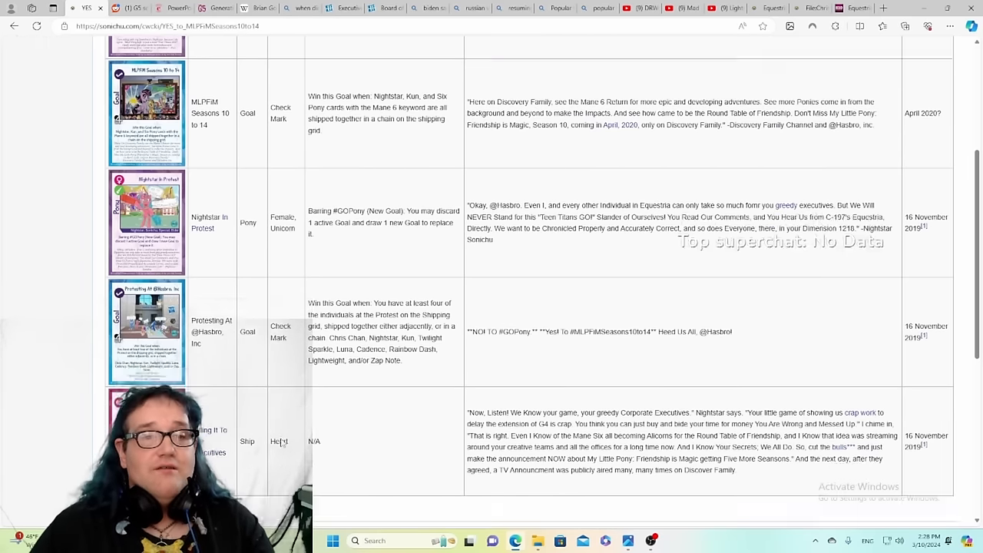
{"action": "scroll", "scroll_direction": "down", "scroll_amount": 3}
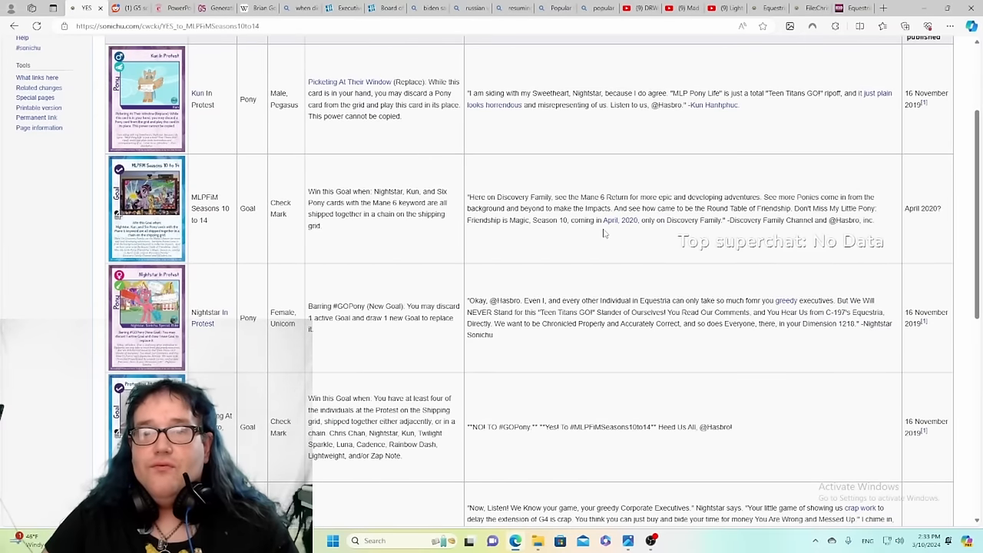
{"action": "scroll", "scroll_direction": "down", "scroll_amount": 3}
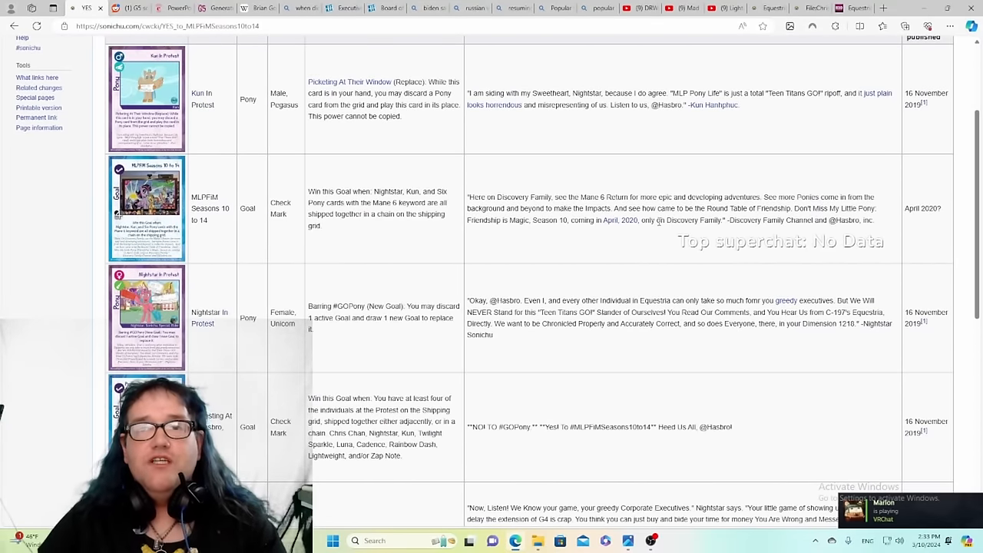
{"action": "scroll", "scroll_direction": "up", "scroll_amount": 3}
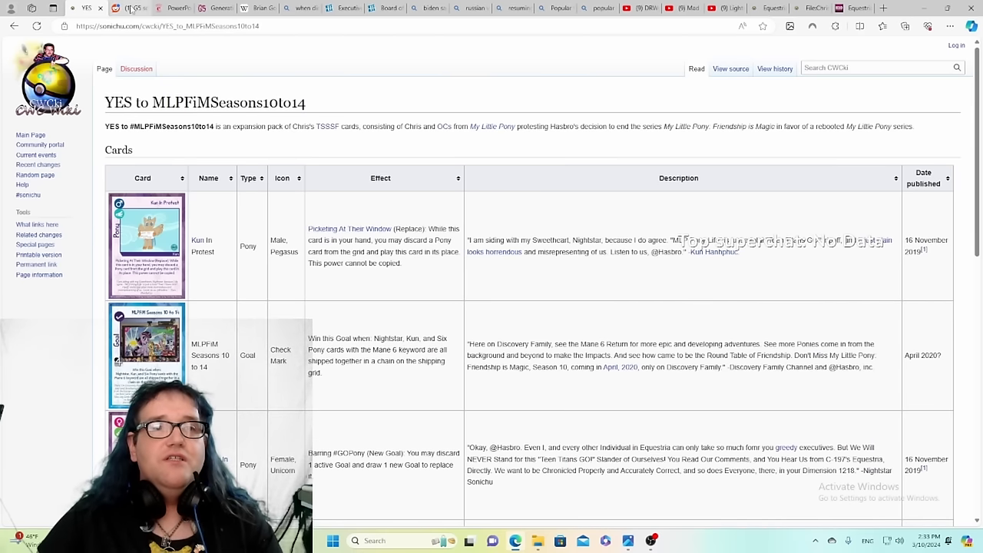
Step: On the Reddit G5 schedule thread, reveal the spoiler calendar image and scroll to the comments
{"action": "left_click", "coordinate": [123, 7]}
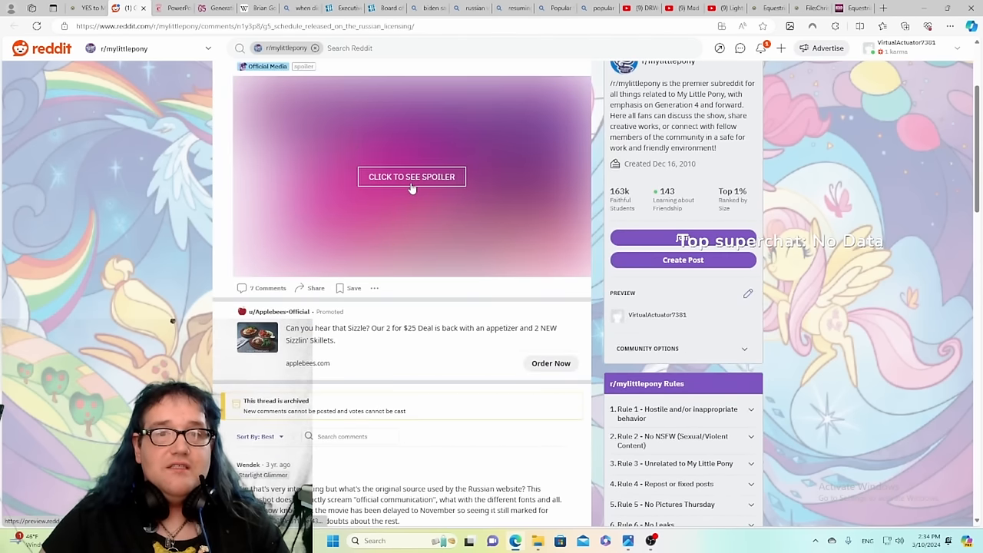
{"action": "left_click", "coordinate": [412, 177]}
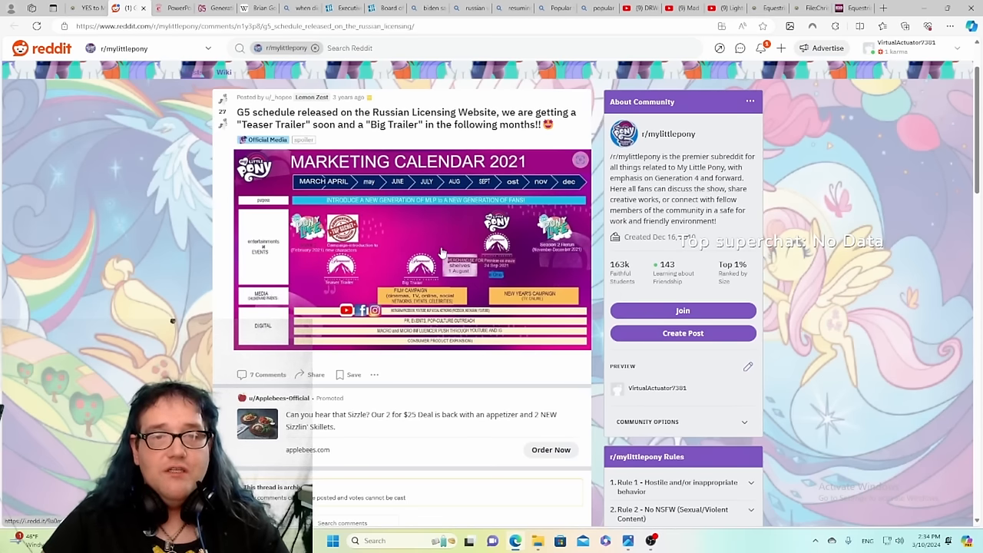
{"action": "scroll", "scroll_direction": "down", "scroll_amount": 3}
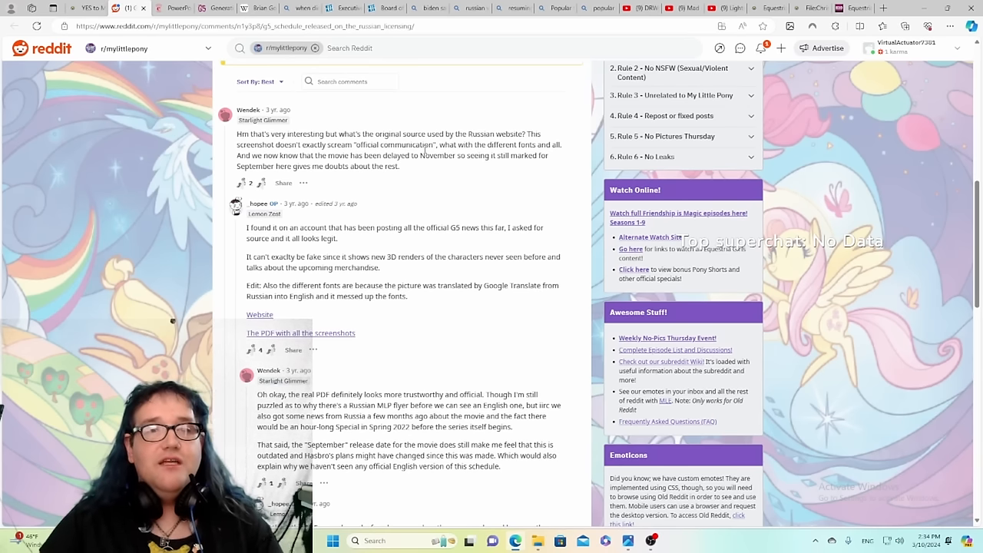
{"action": "scroll", "scroll_direction": "down", "scroll_amount": 3}
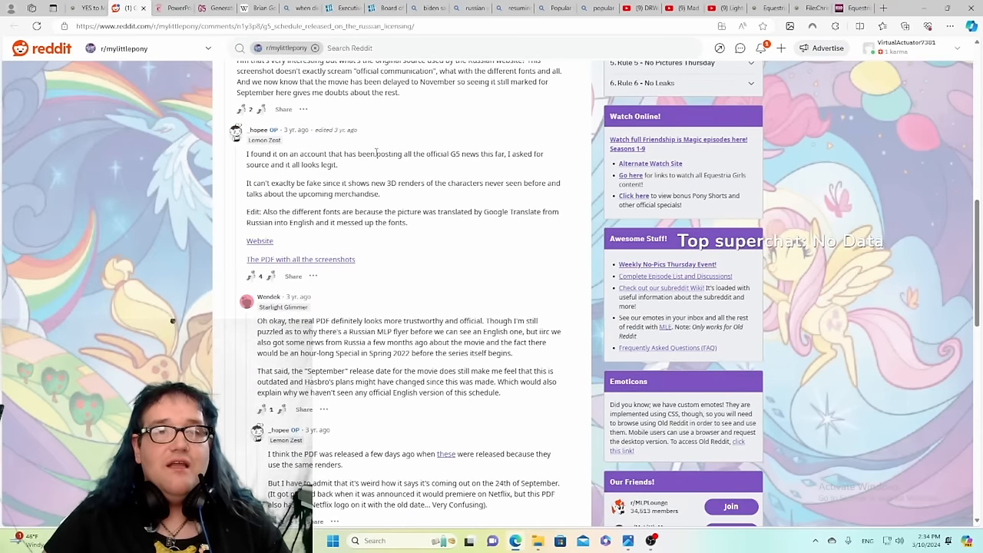
{"action": "mouse_move", "coordinate": [475, 150]}
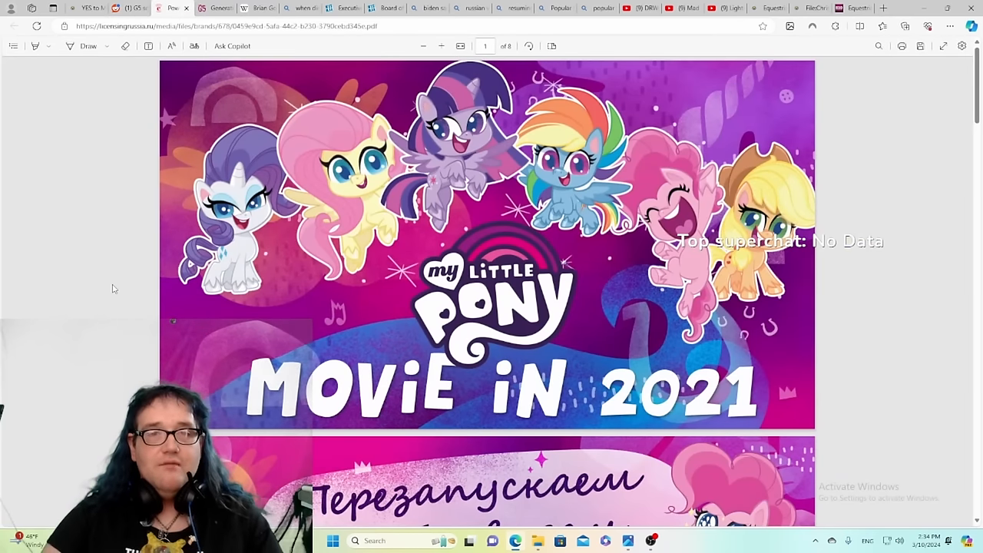
{"action": "scroll", "scroll_direction": "down", "scroll_amount": 3}
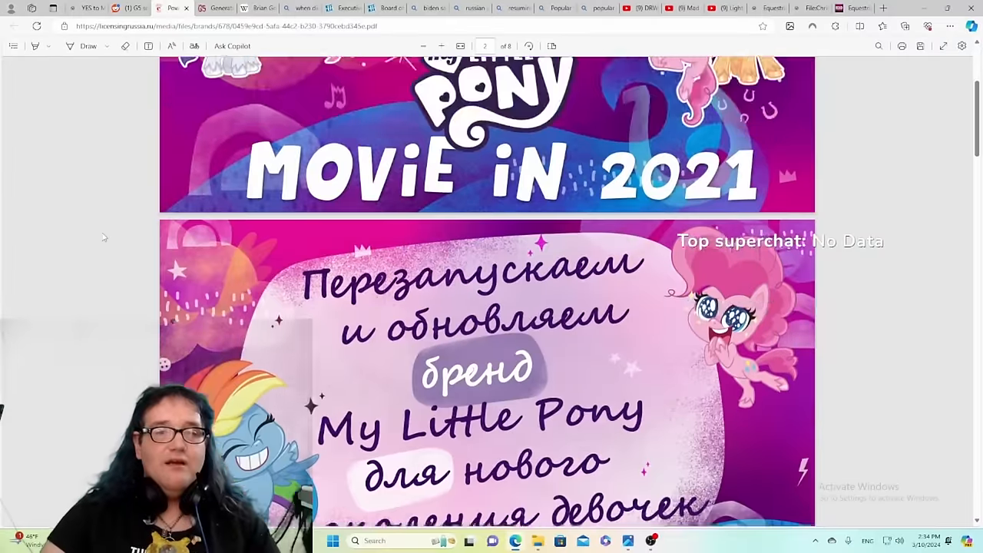
{"action": "scroll", "scroll_direction": "down", "scroll_amount": 3}
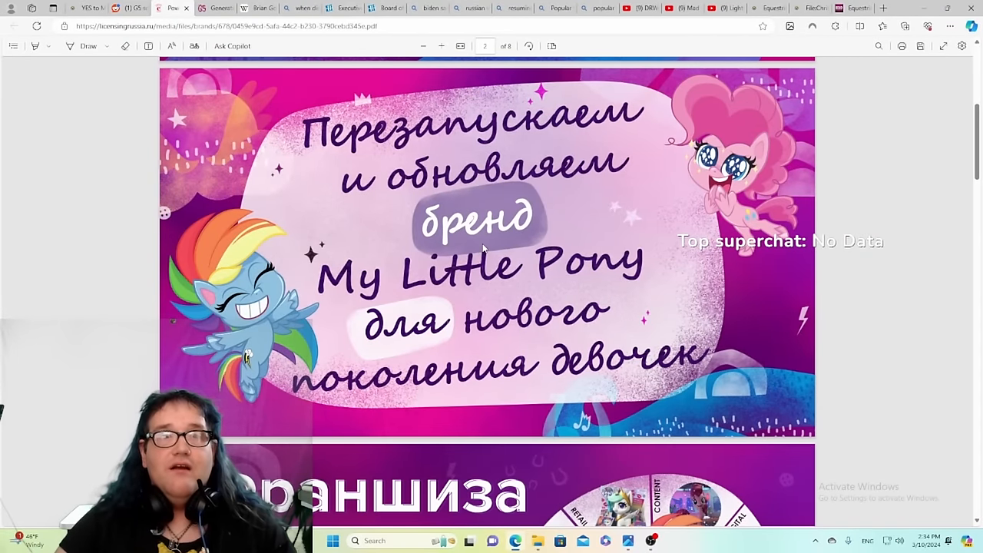
{"action": "scroll", "scroll_direction": "down", "scroll_amount": 3}
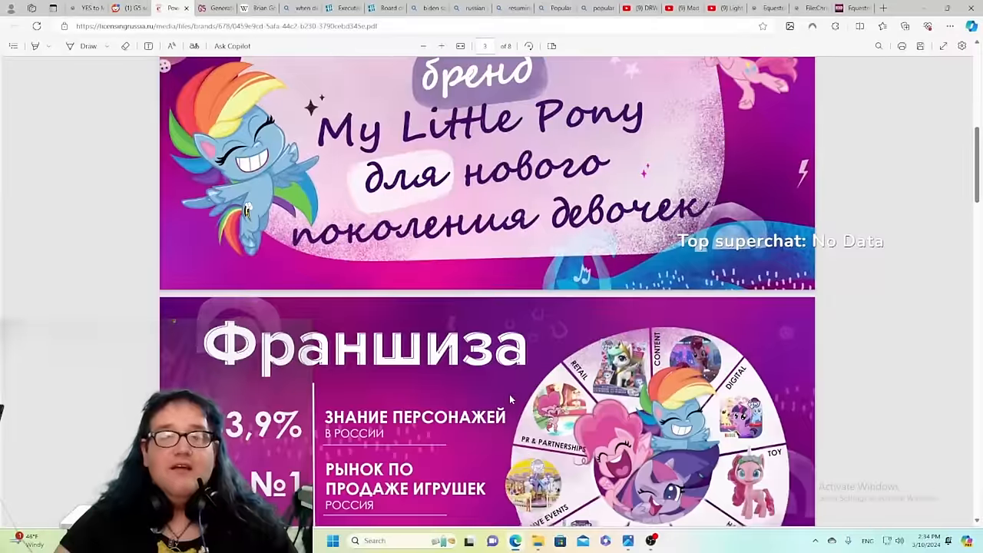
{"action": "scroll", "scroll_direction": "down", "scroll_amount": 3}
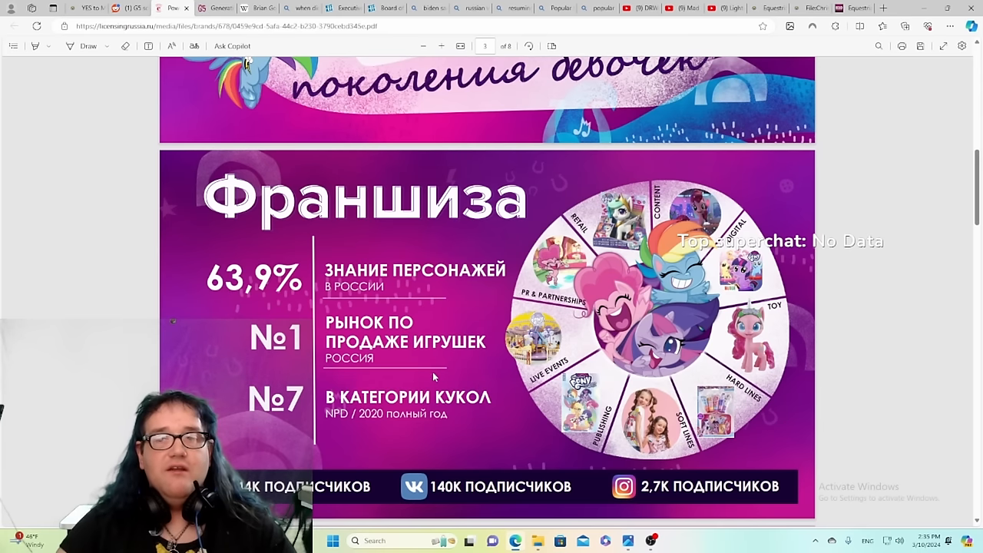
{"action": "scroll", "scroll_direction": "down", "scroll_amount": 3}
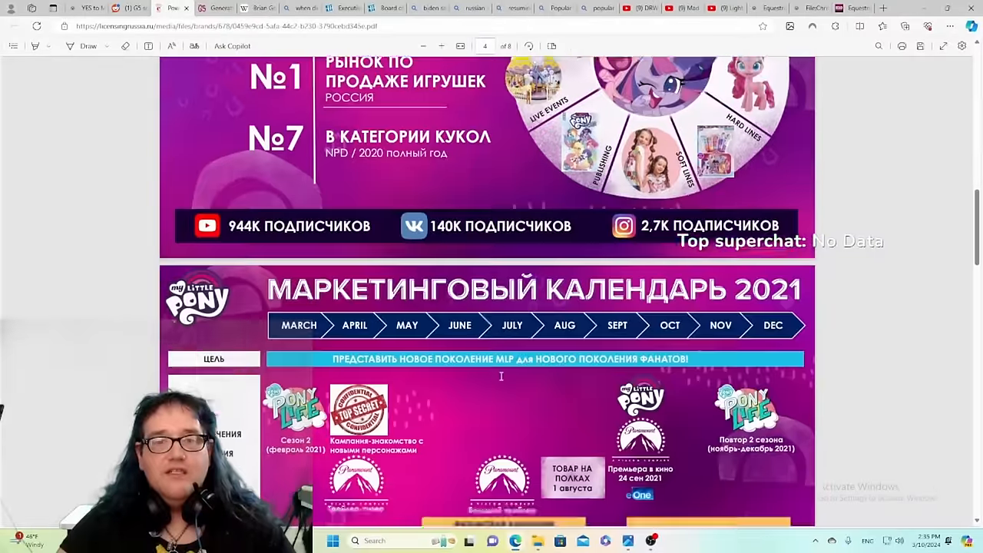
{"action": "scroll", "scroll_direction": "down", "scroll_amount": 3}
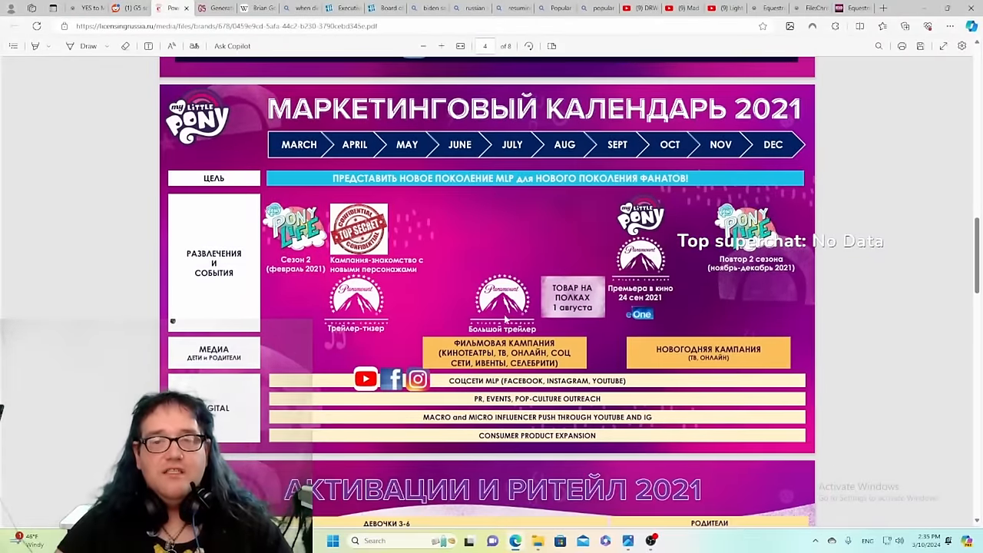
{"action": "scroll", "scroll_direction": "down", "scroll_amount": 3}
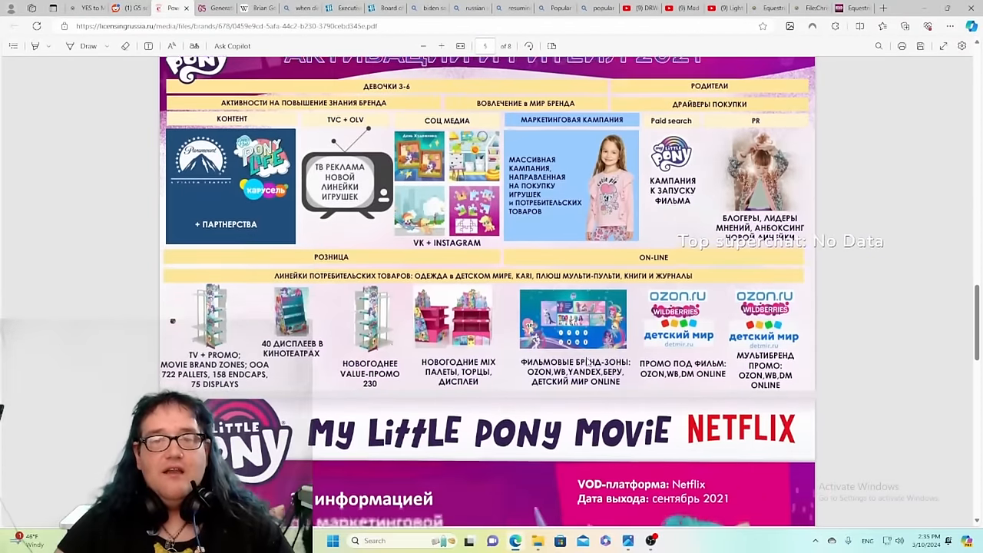
{"action": "scroll", "scroll_direction": "down", "scroll_amount": 3}
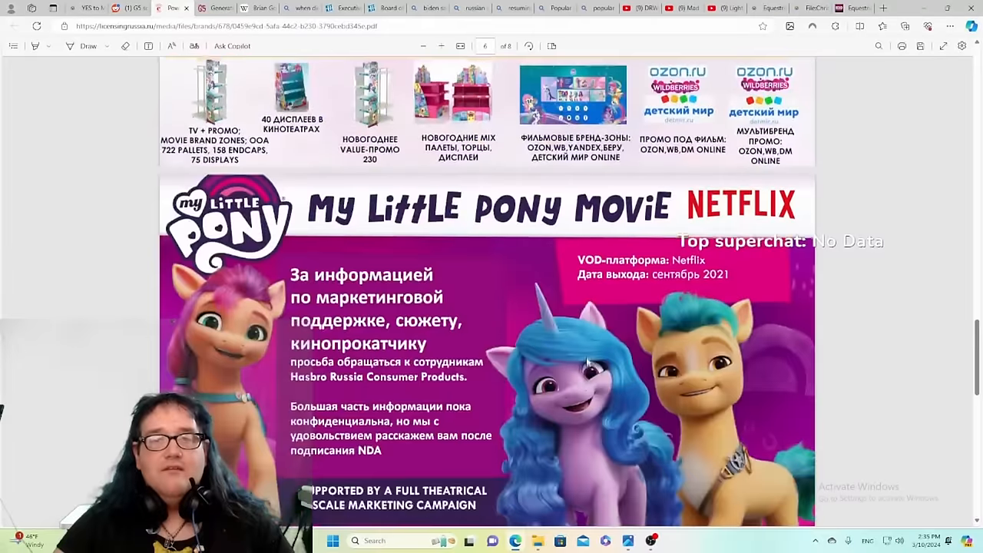
{"action": "scroll", "scroll_direction": "down", "scroll_amount": 3}
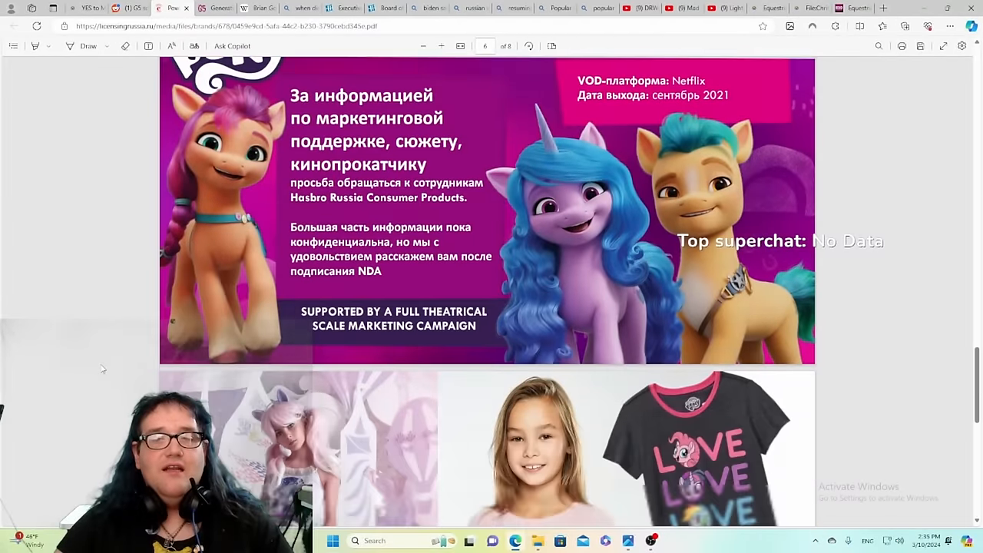
{"action": "scroll", "scroll_direction": "down", "scroll_amount": 3}
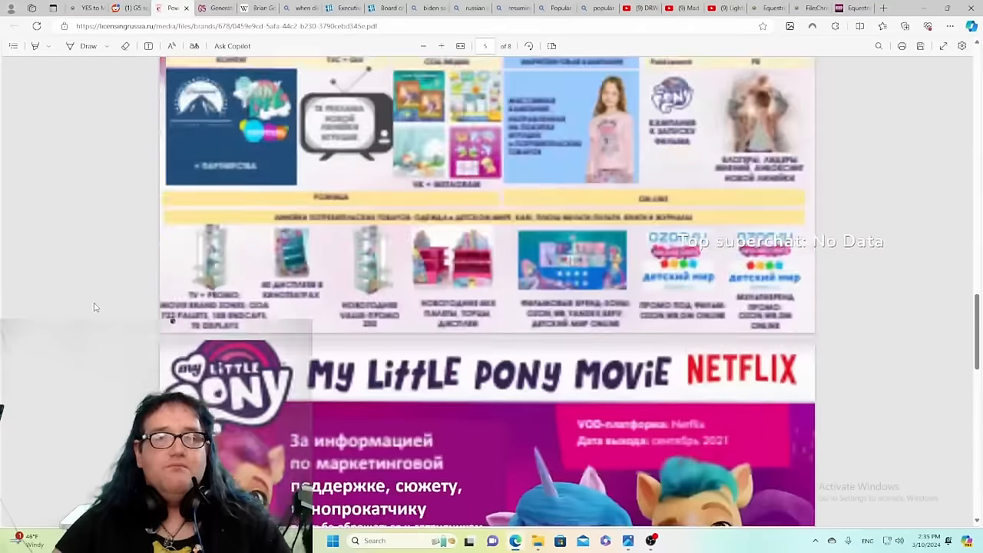
Step: Leave the PDF for the Reddit G5 schedule thread and scroll to the Website and PDF comments
{"action": "left_click", "coordinate": [125, 8]}
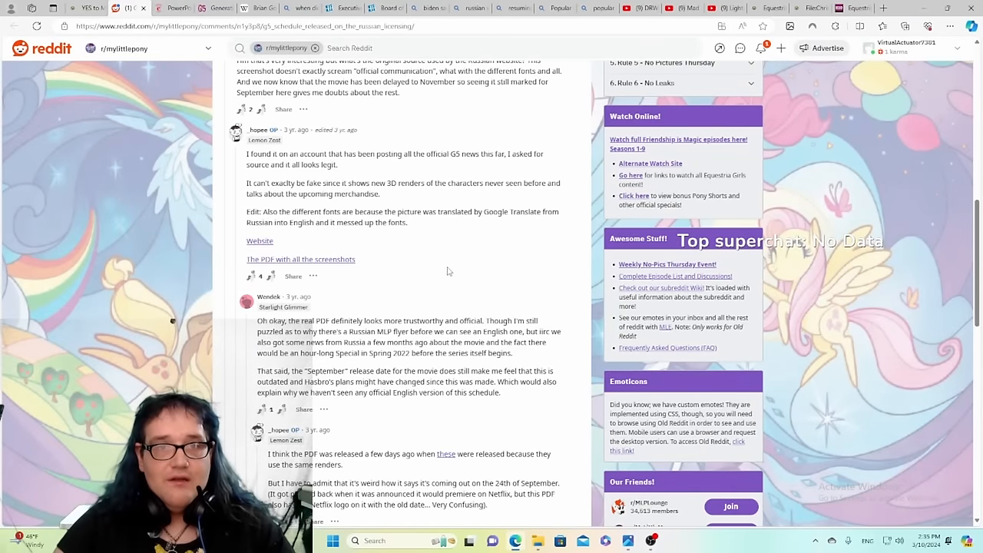
{"action": "scroll", "scroll_direction": "down", "scroll_amount": 3}
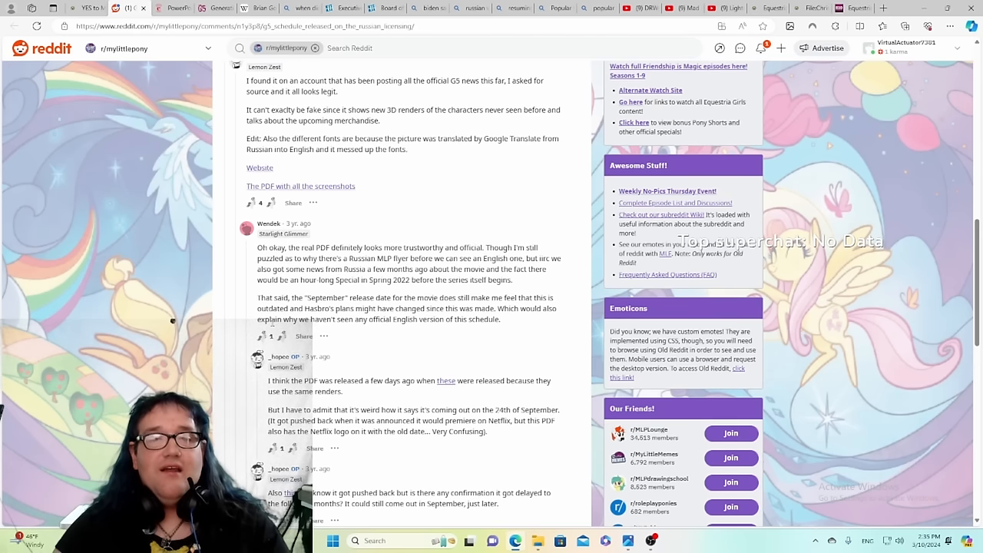
{"action": "scroll", "scroll_direction": "up", "scroll_amount": 3}
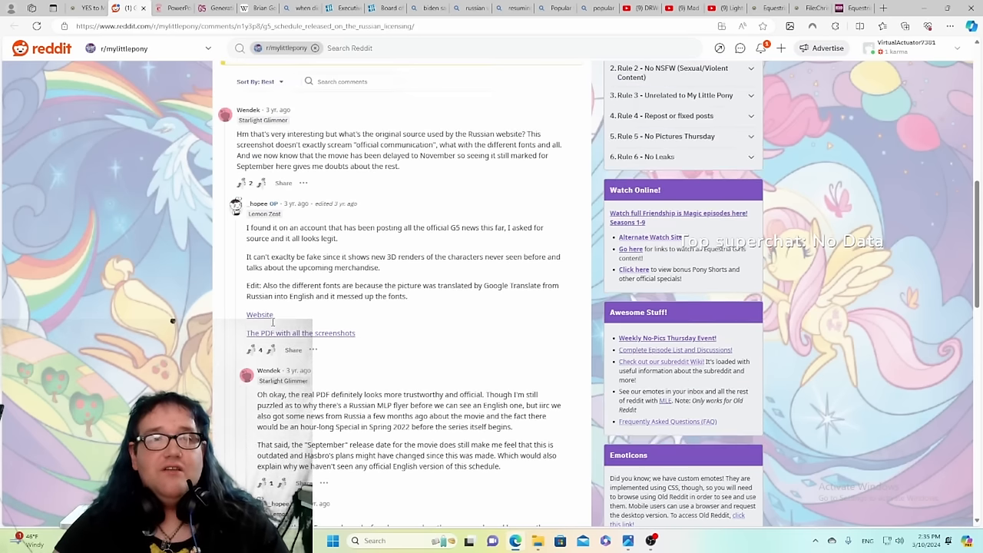
Step: Switch to the G5 wiki Generation 5 page showing its Russian licensing summit Media section
{"action": "left_click", "coordinate": [260, 314]}
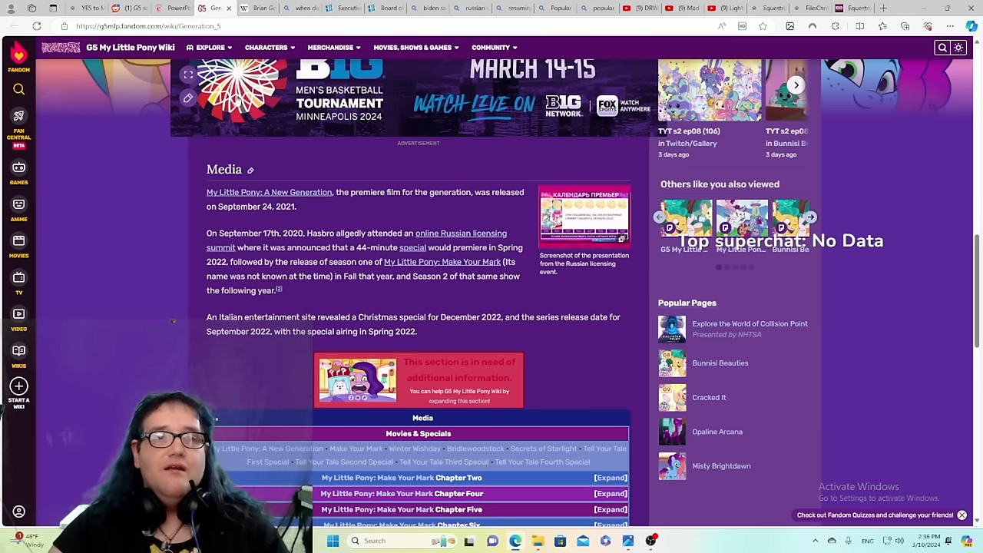
{"action": "mouse_move", "coordinate": [89, 124]}
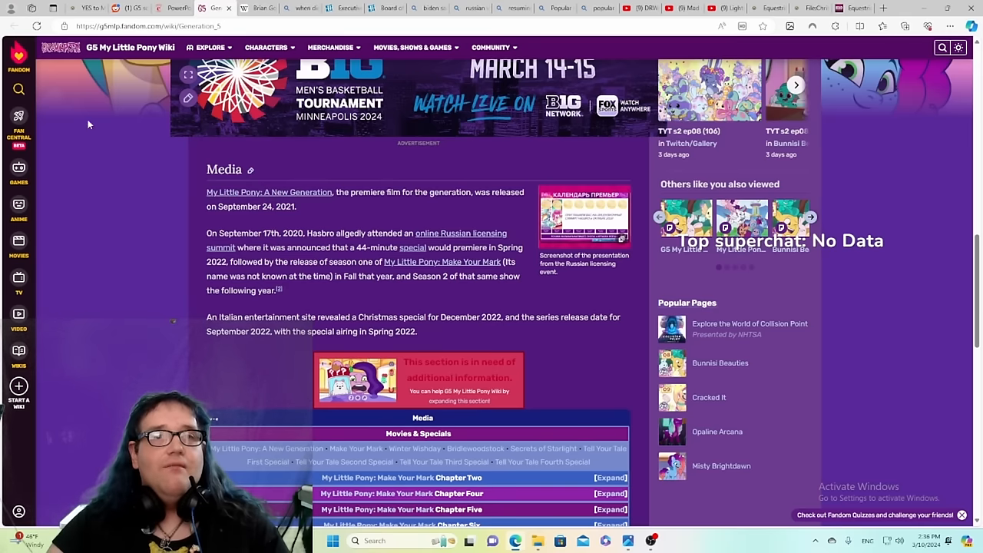
{"action": "mouse_move", "coordinate": [280, 219]}
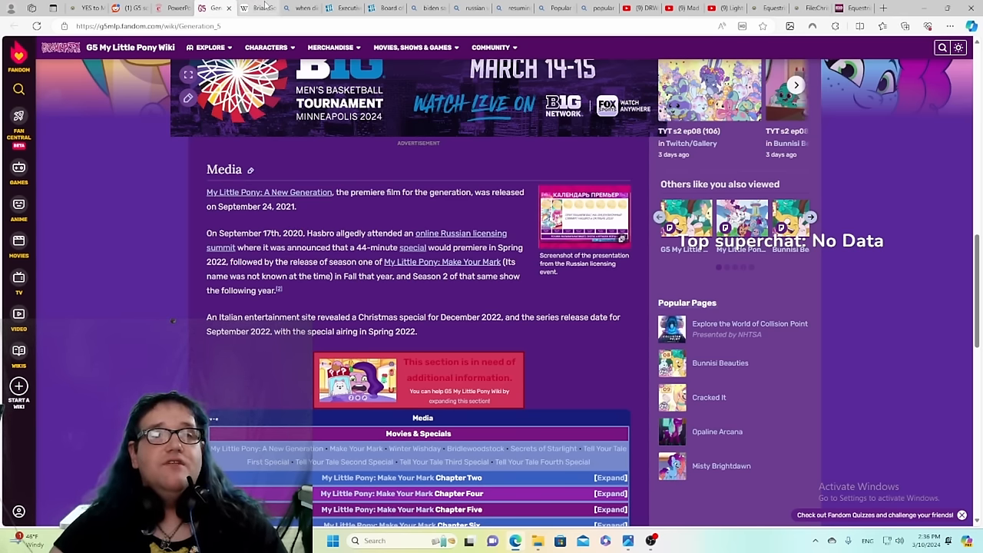
Step: Bring up Brian Goldner's Wikipedia article, briefly checking the G5 wiki tab in between
{"action": "left_click", "coordinate": [258, 7]}
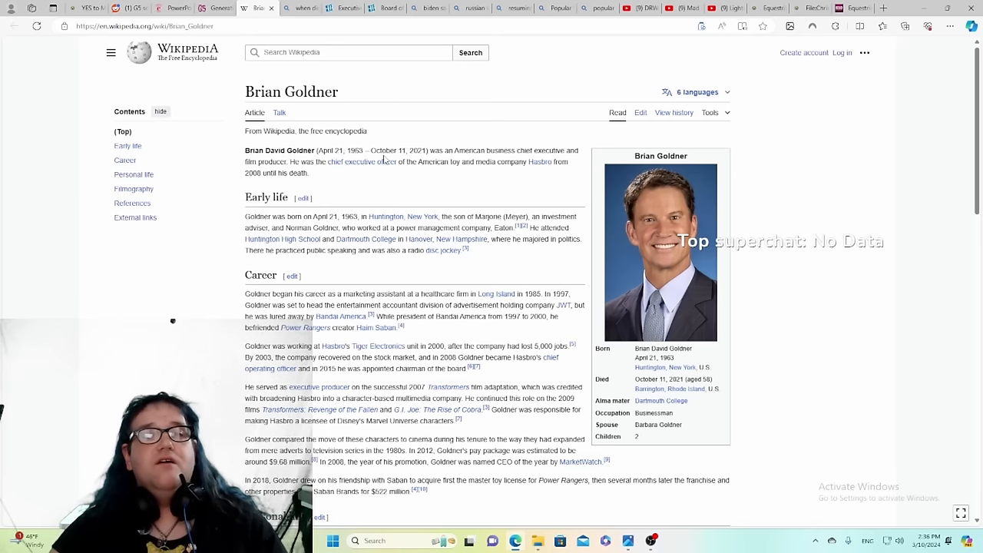
{"action": "mouse_move", "coordinate": [434, 161]}
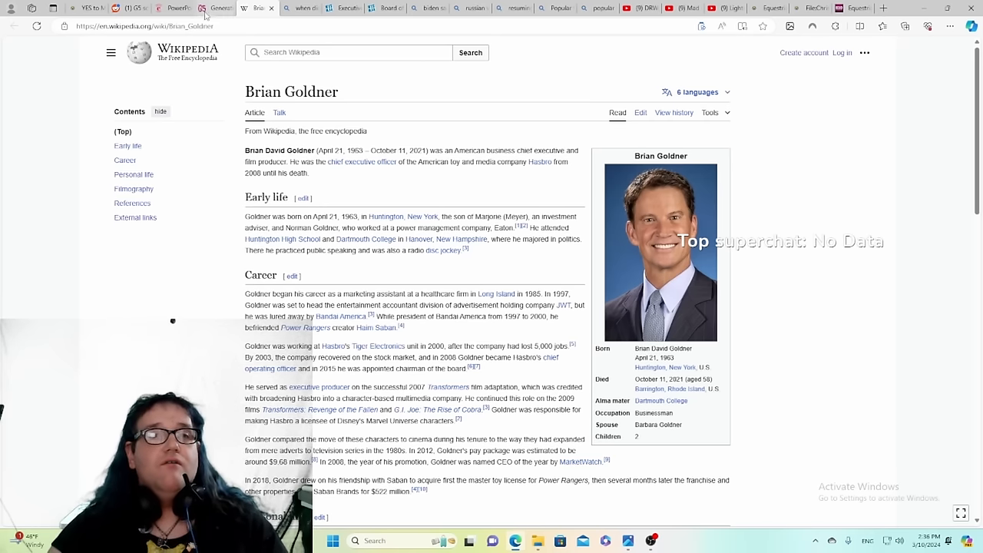
{"action": "left_click", "coordinate": [215, 7]}
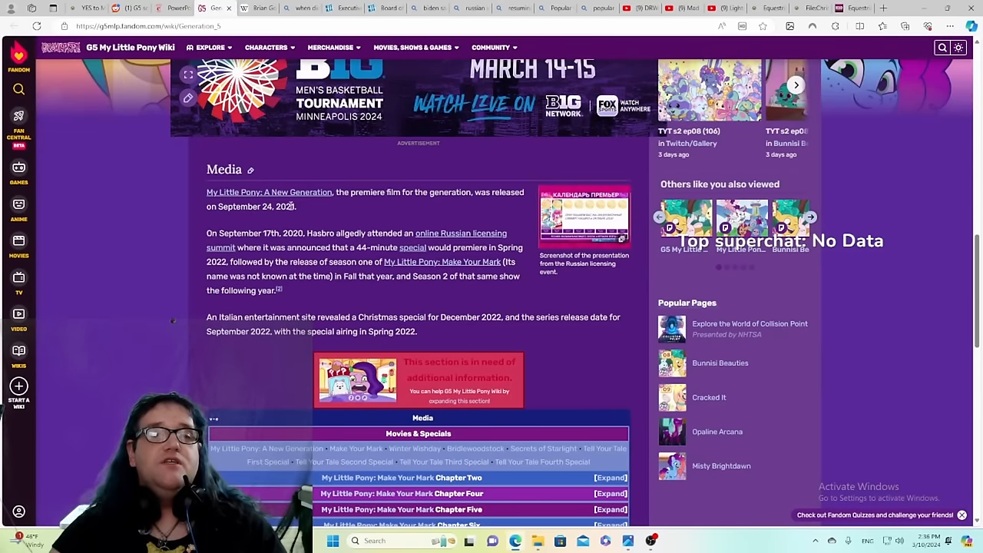
{"action": "left_click", "coordinate": [257, 8]}
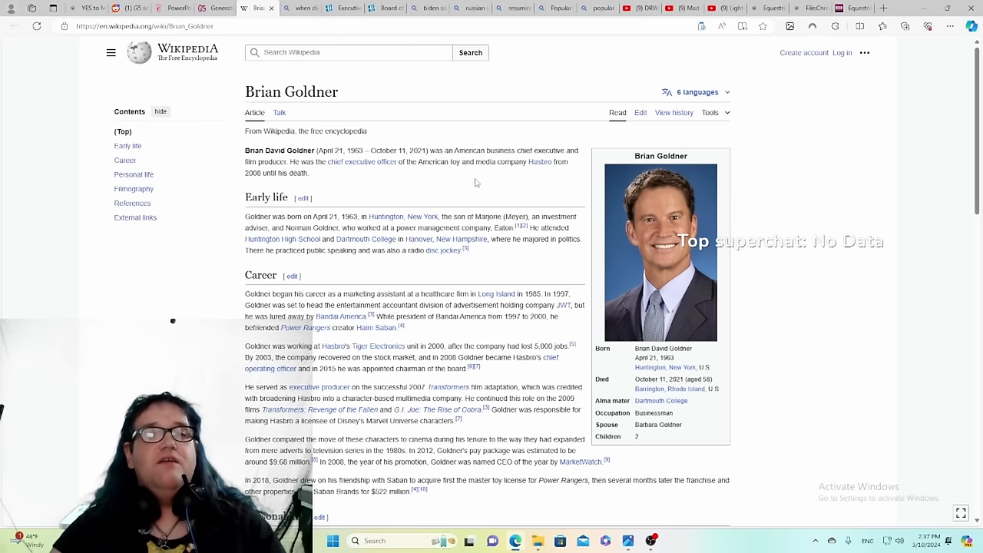
{"action": "mouse_move", "coordinate": [475, 186]}
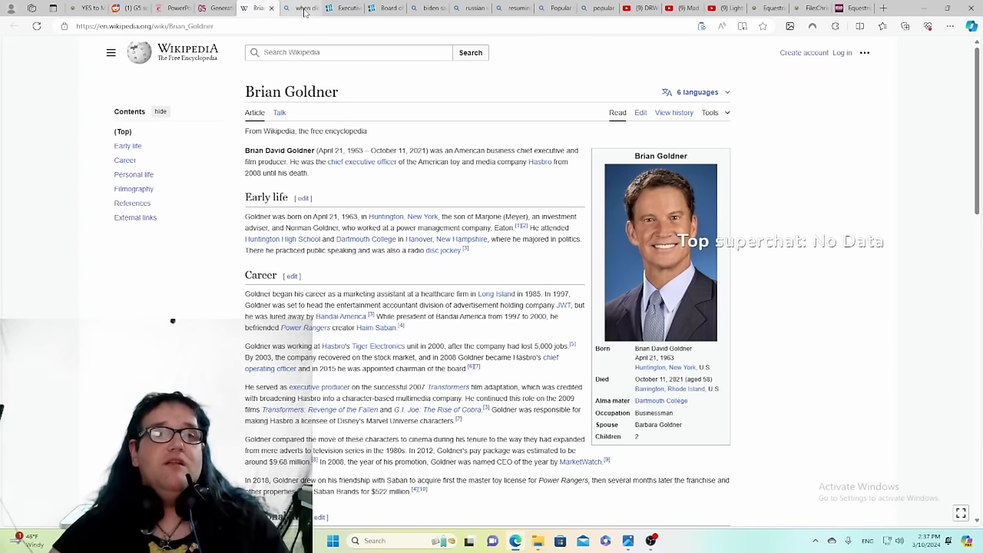
Step: Flip through the Wikipedia, PDF and G5 wiki tabs, ending on the 'when did russia attack ukraine 2022' Bing results
{"action": "left_click", "coordinate": [299, 8]}
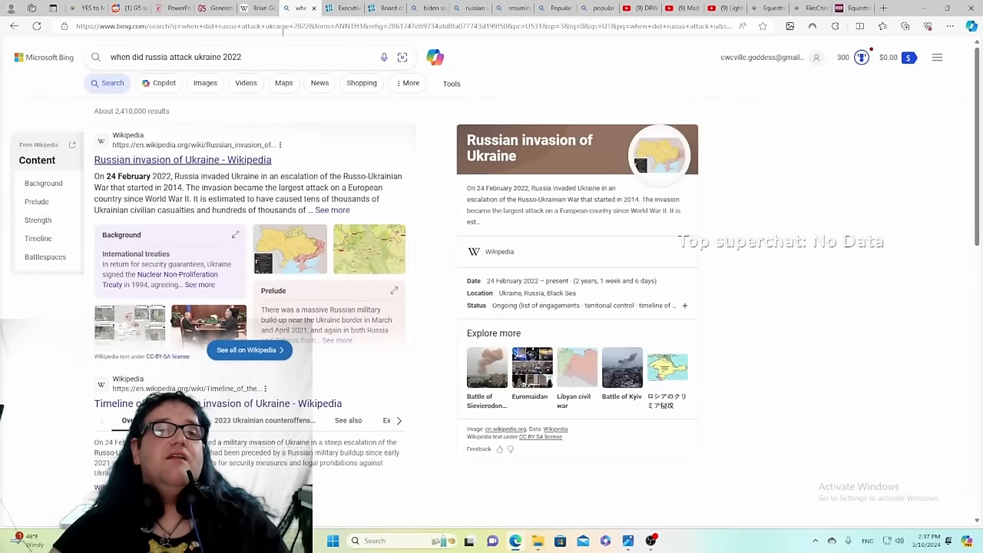
{"action": "left_click", "coordinate": [257, 8]}
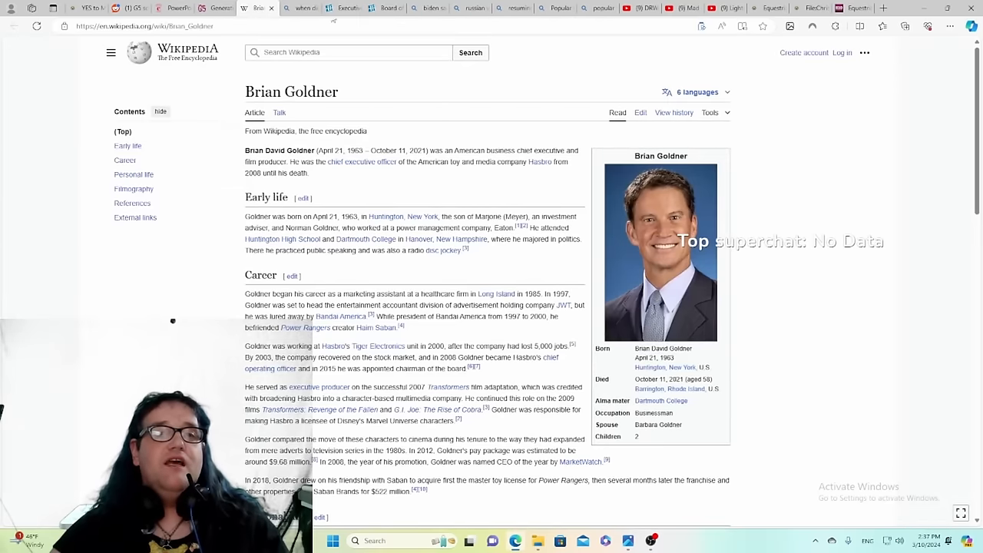
{"action": "left_click", "coordinate": [300, 8]}
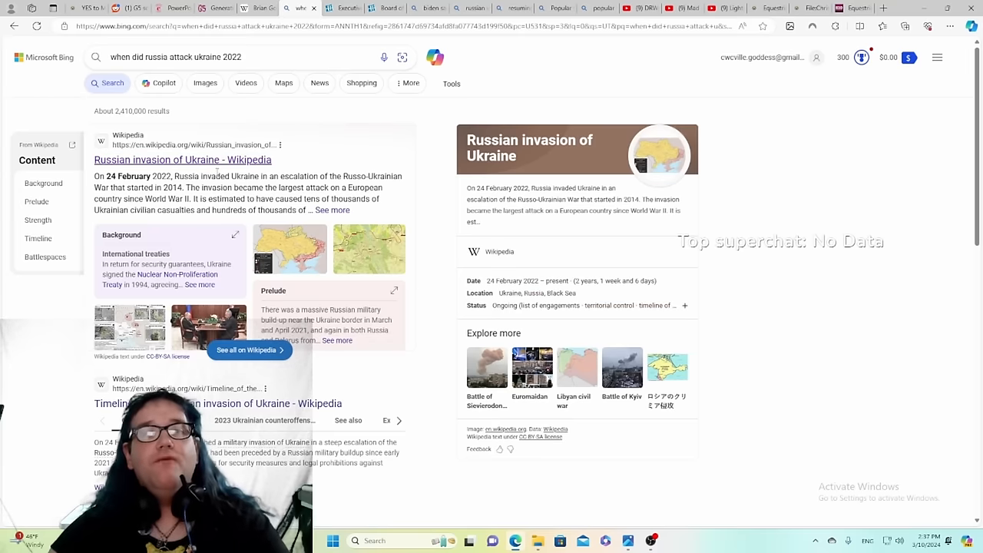
{"action": "mouse_move", "coordinate": [131, 8]}
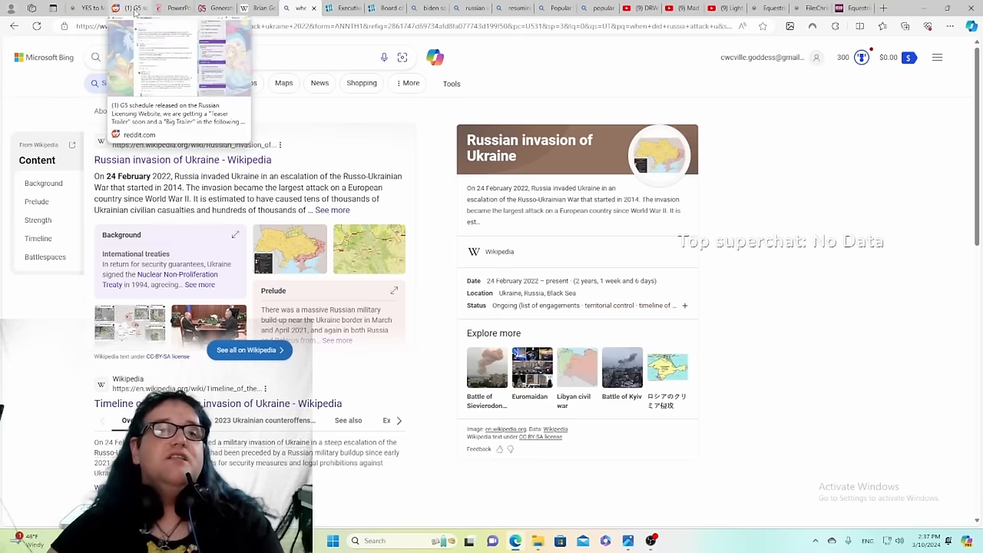
{"action": "left_click", "coordinate": [173, 8]}
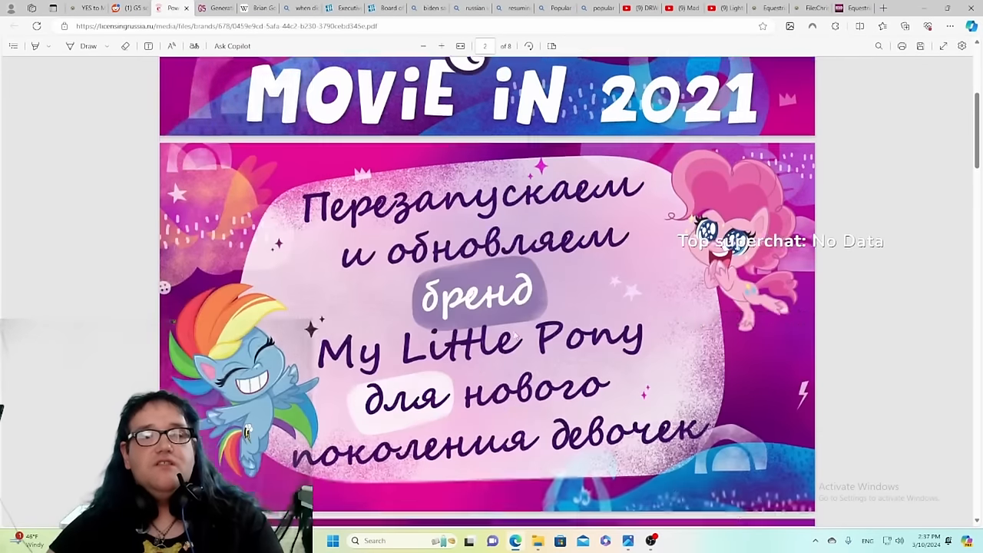
{"action": "scroll", "scroll_direction": "down", "scroll_amount": 3}
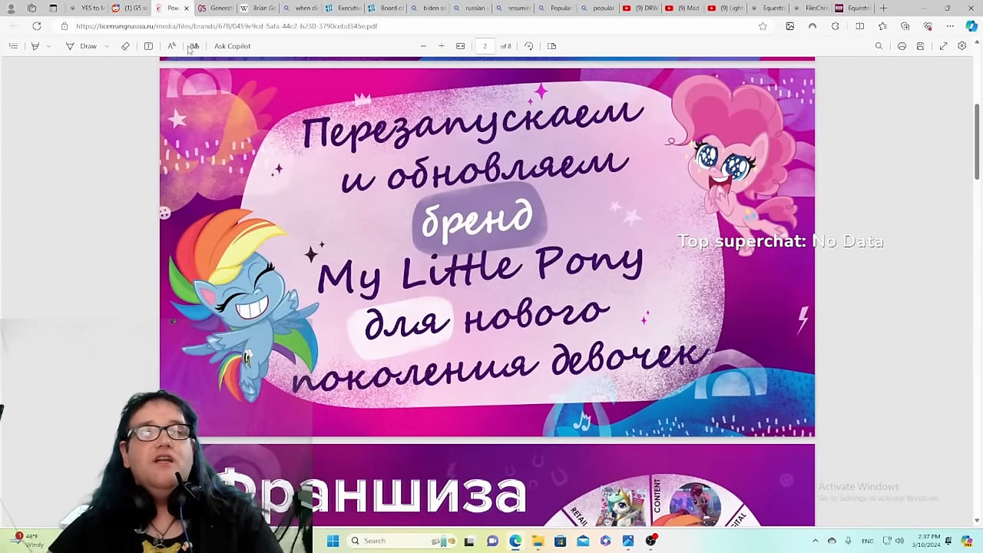
{"action": "left_click", "coordinate": [207, 8]}
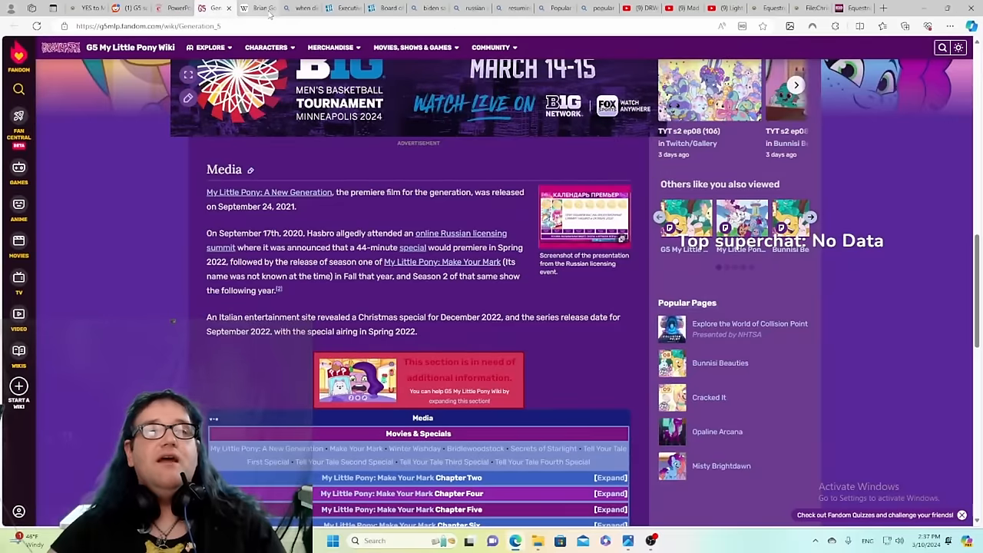
{"action": "left_click", "coordinate": [258, 8]}
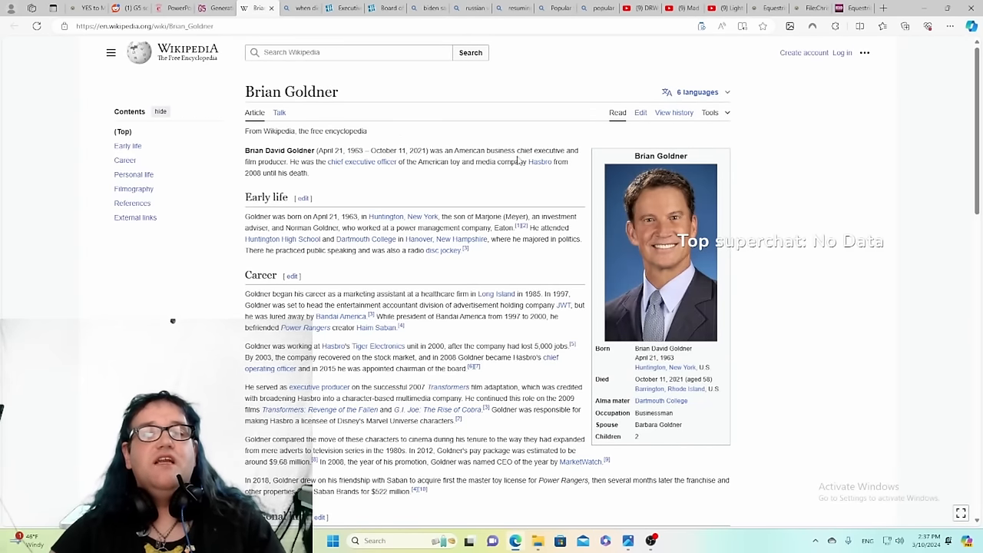
{"action": "left_click", "coordinate": [299, 8]}
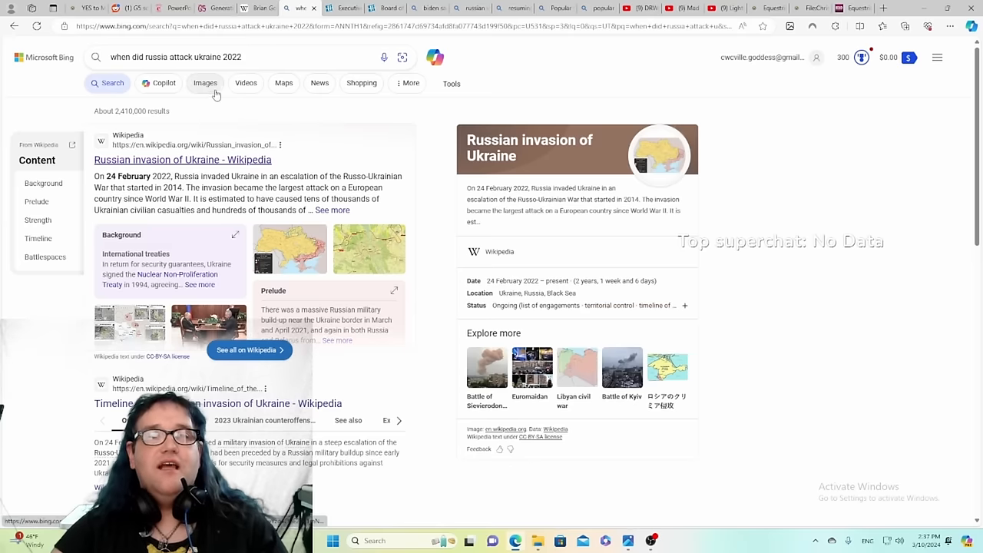
Step: Switch back to the Brian Goldner Wikipedia article tab
{"action": "left_click", "coordinate": [257, 8]}
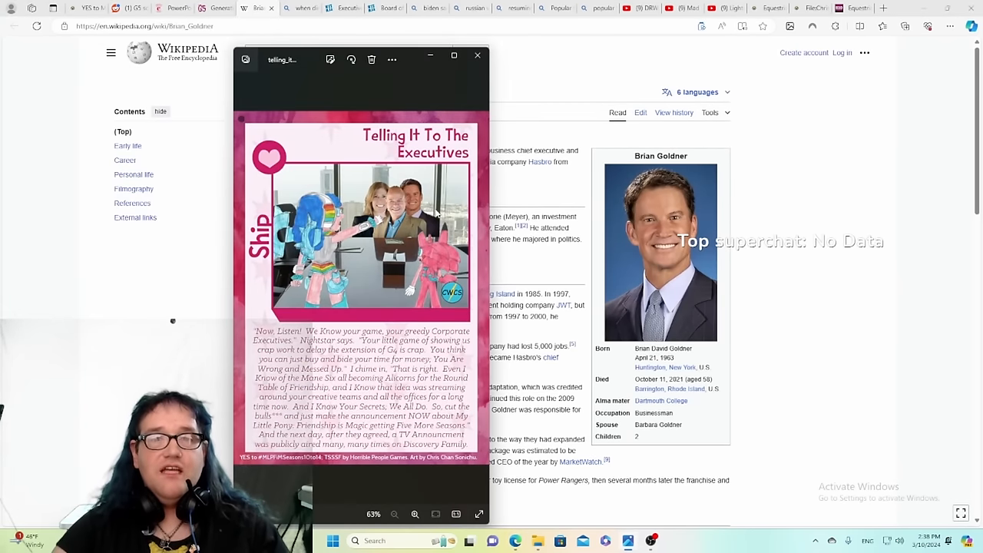
{"action": "mouse_move", "coordinate": [476, 228]}
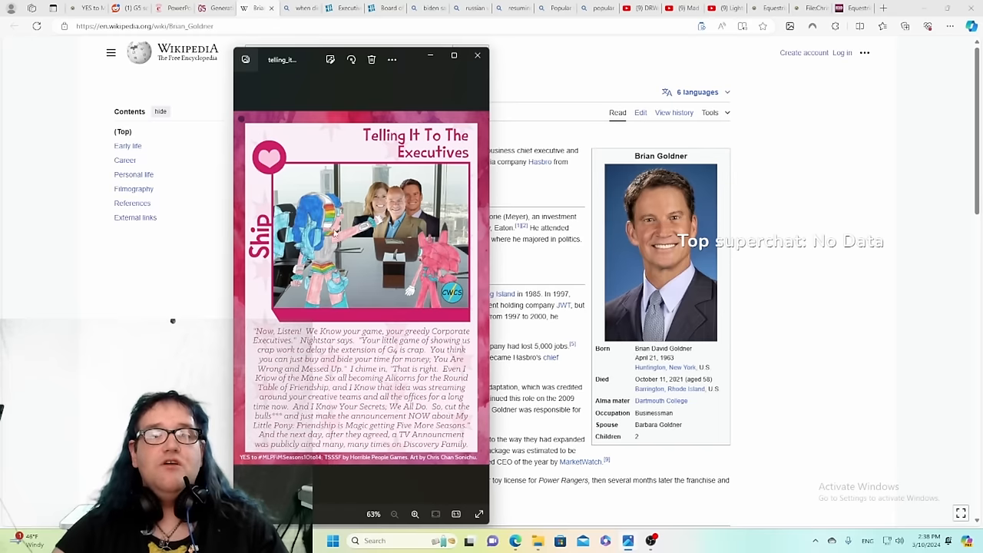
{"action": "mouse_move", "coordinate": [505, 205]}
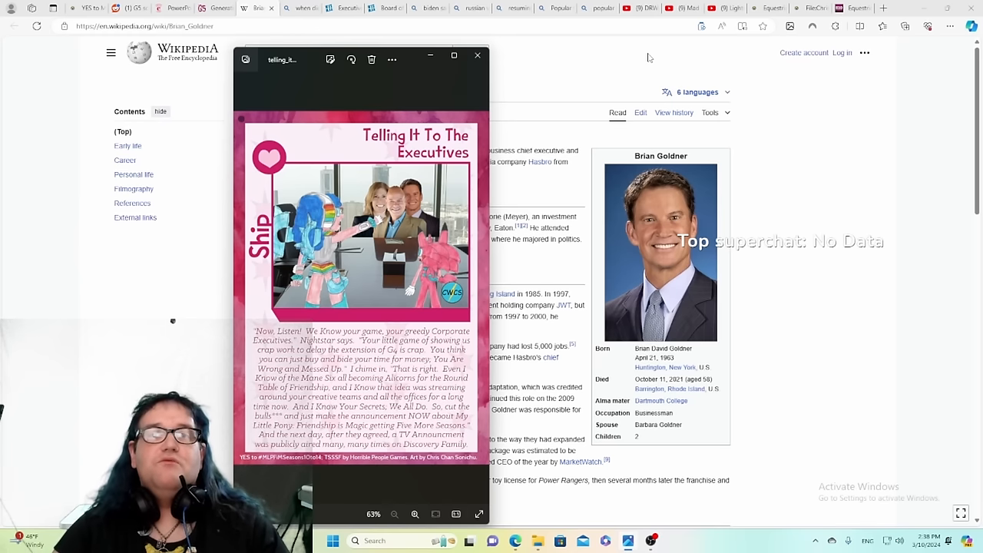
{"action": "mouse_move", "coordinate": [560, 72]}
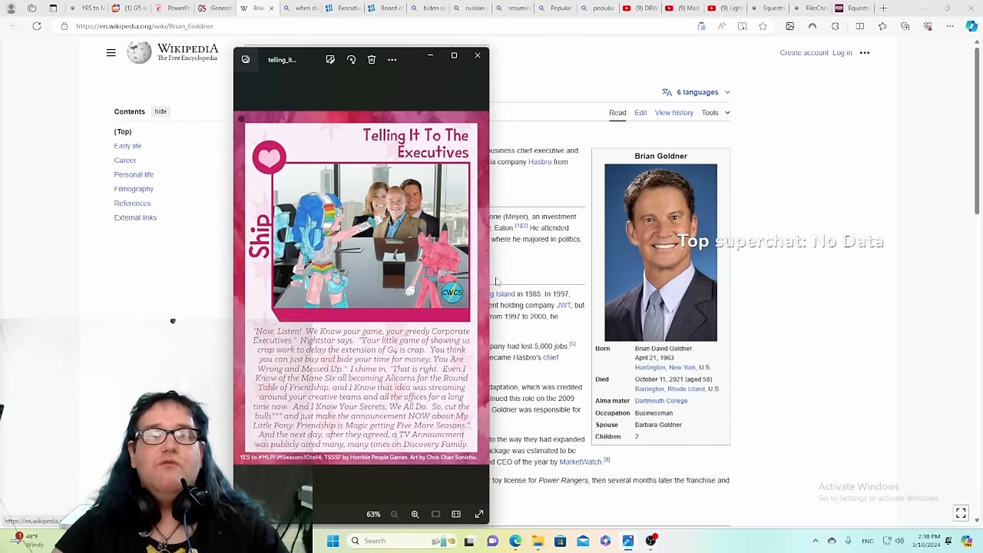
{"action": "mouse_move", "coordinate": [221, 344]}
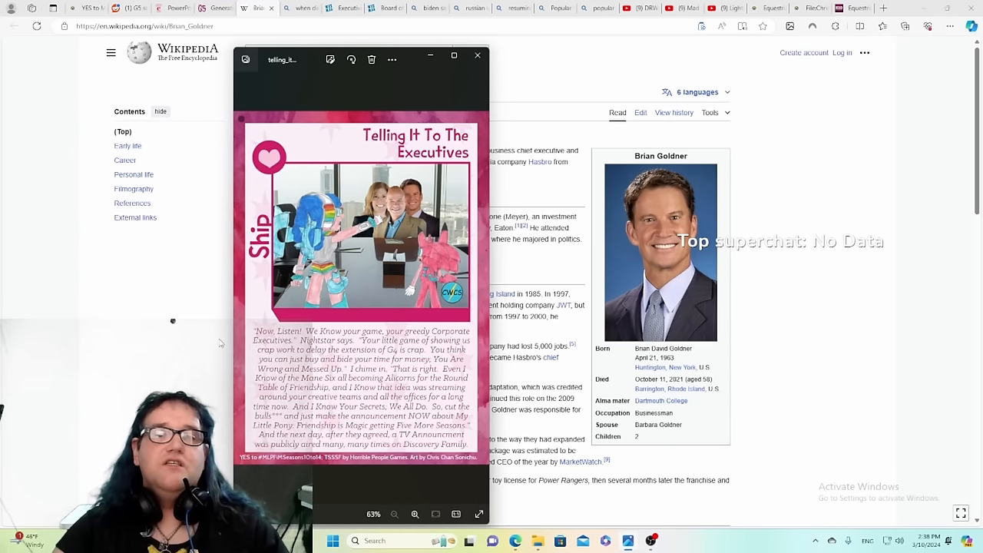
{"action": "mouse_move", "coordinate": [786, 323]}
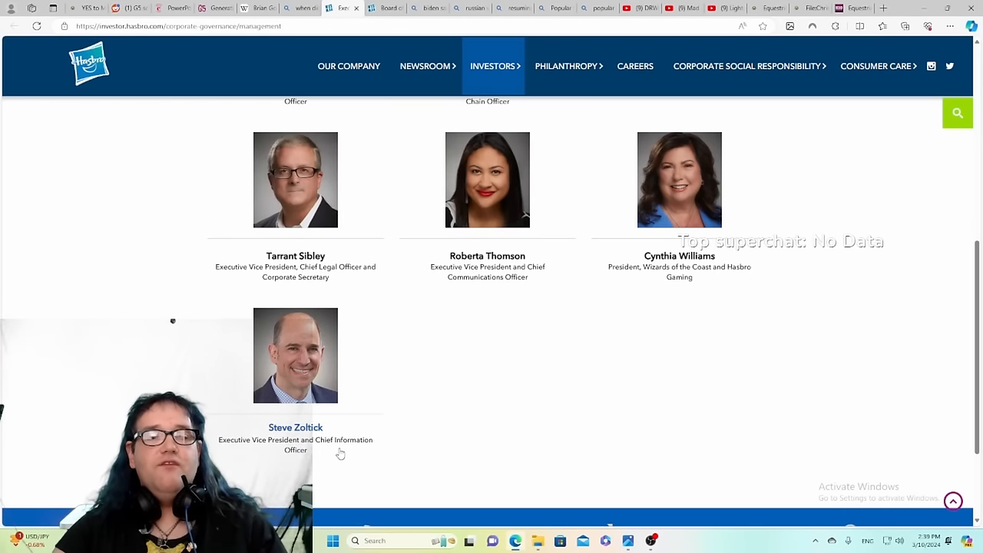
{"action": "mouse_move", "coordinate": [302, 463]}
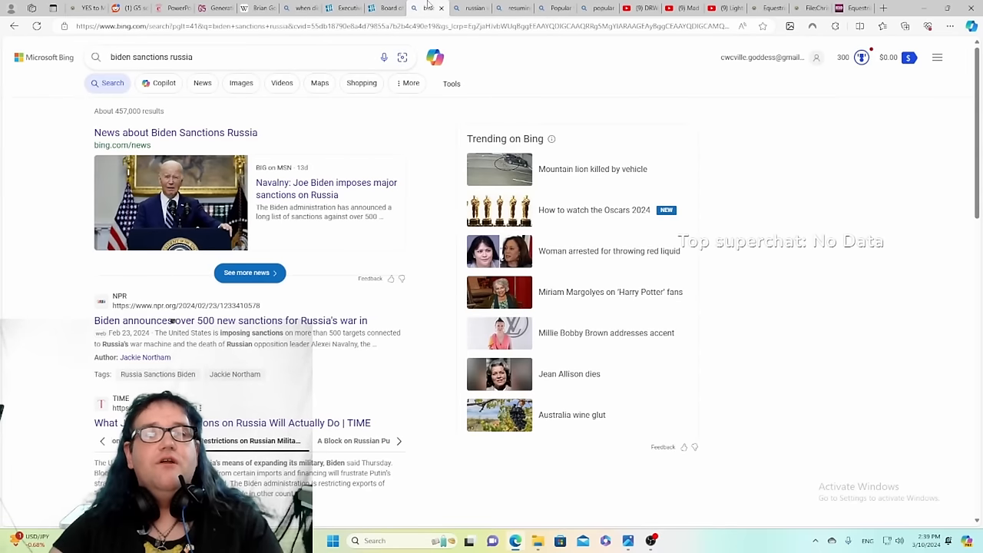
{"action": "mouse_move", "coordinate": [176, 132]}
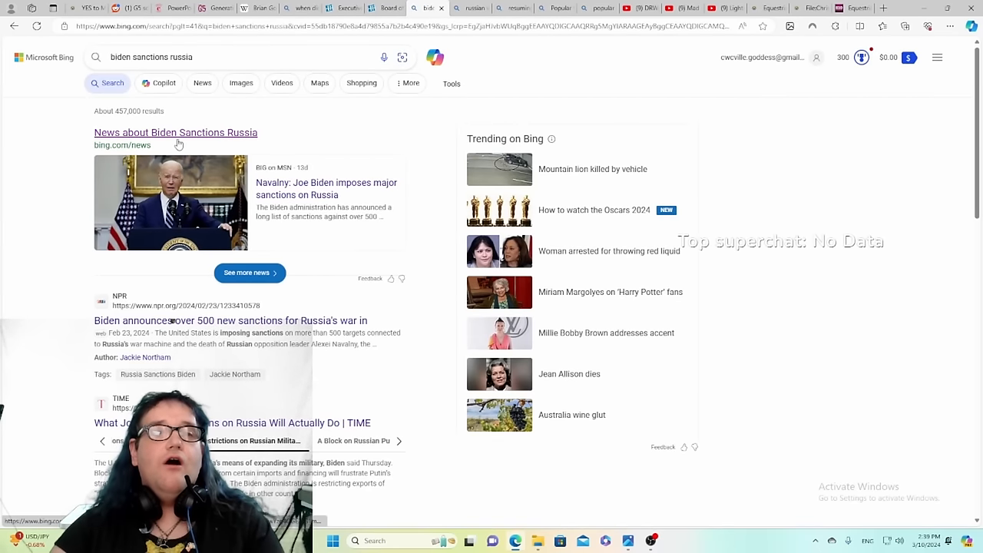